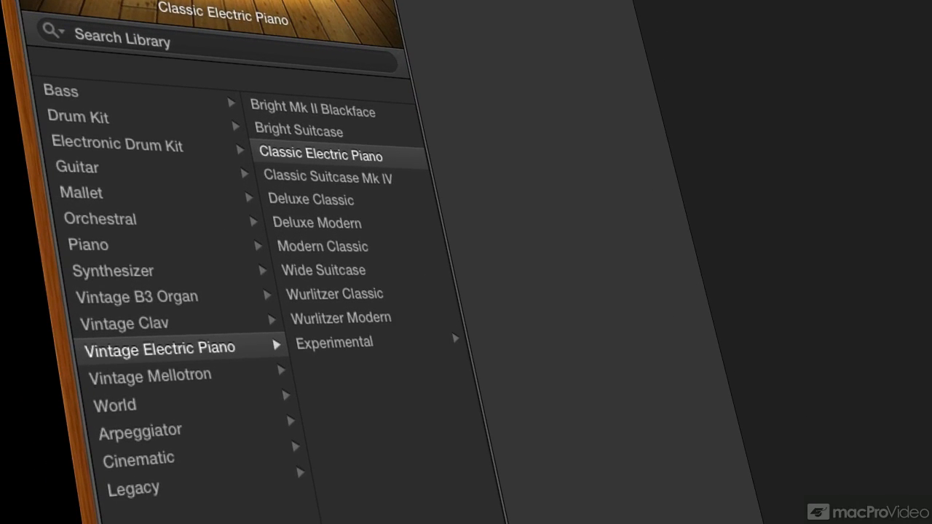
mouse_move(468, 174)
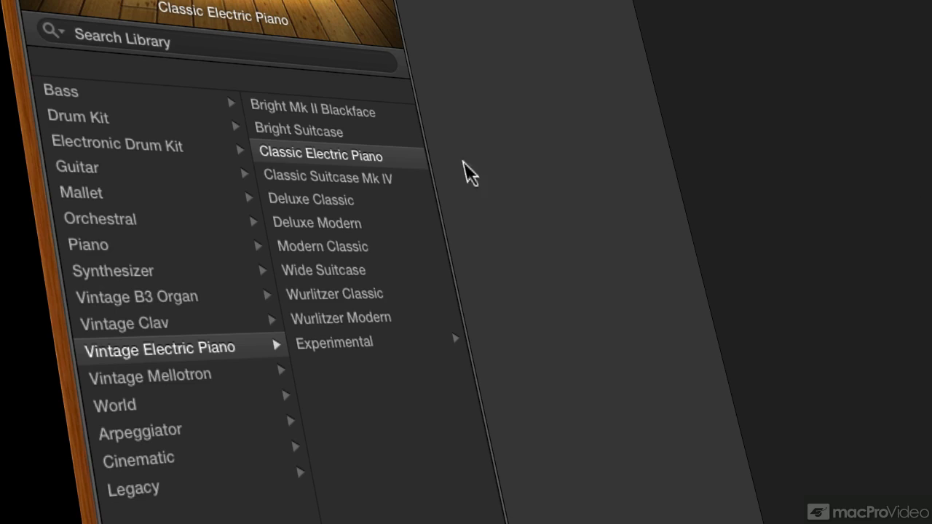
Audition Guitar patches Amped Synth Lead and British Stack Synth Lead, then switch to Vintage B3 Organ.
left_click(77, 167)
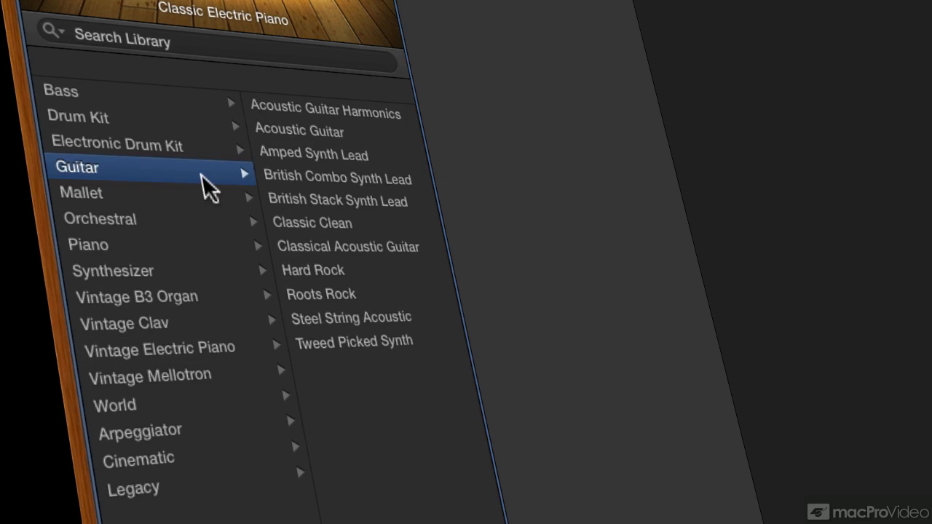
mouse_move(335, 155)
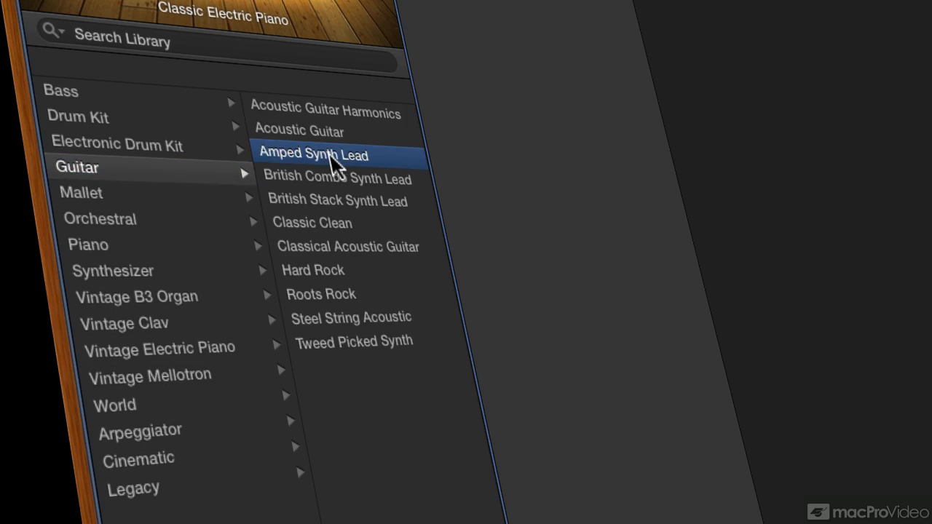
left_click(313, 154)
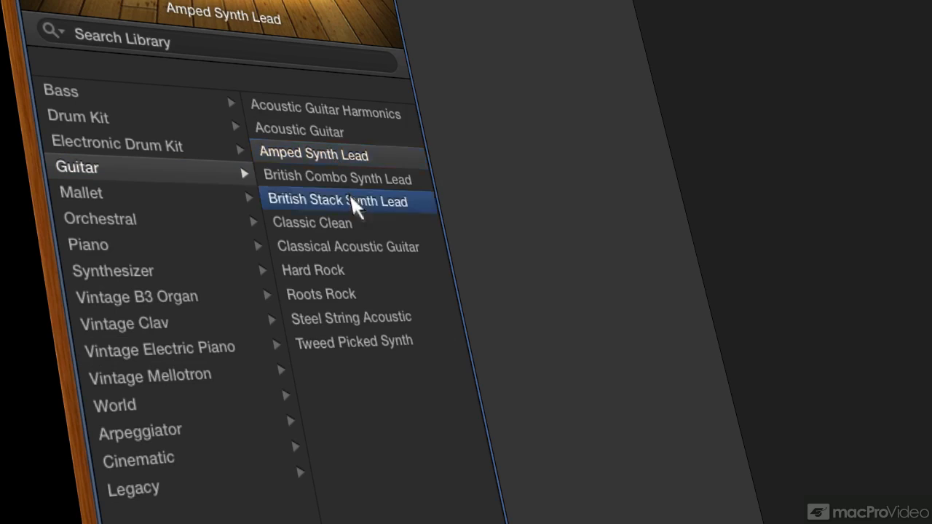
left_click(339, 200)
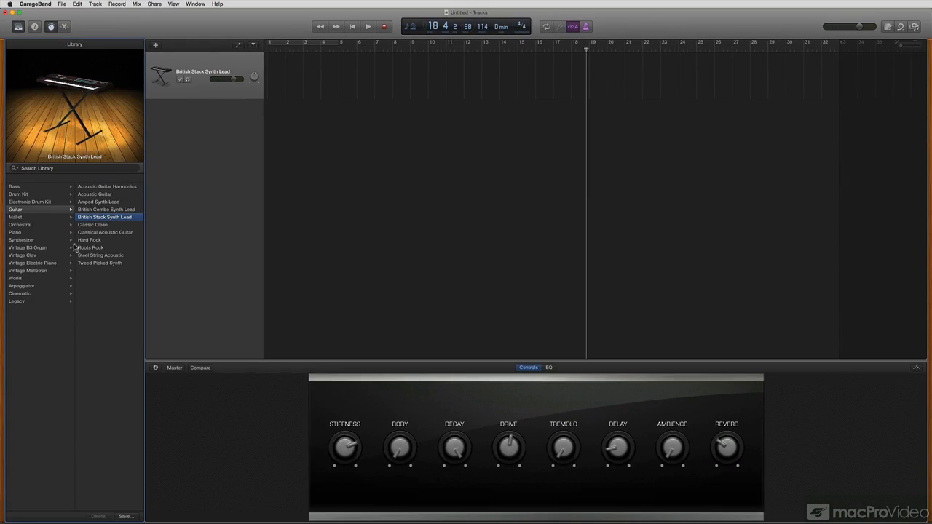
left_click(28, 248)
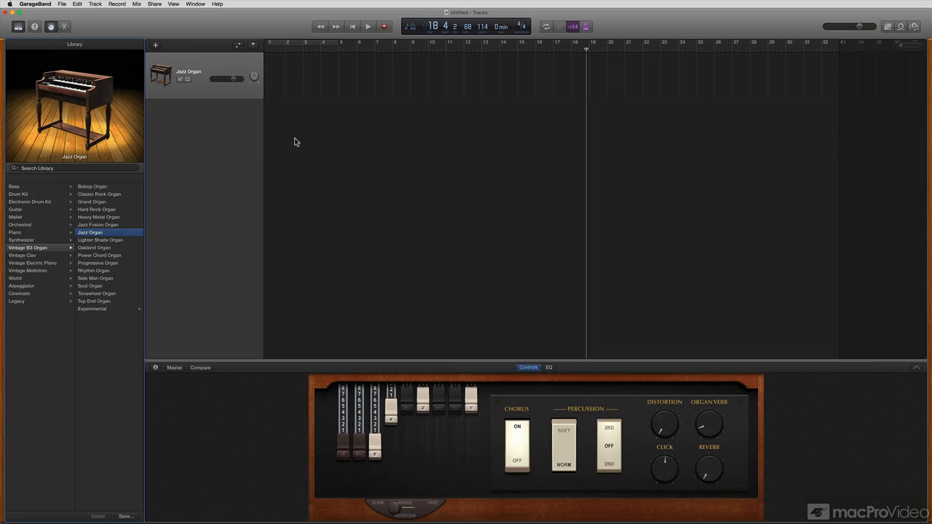
mouse_move(846, 34)
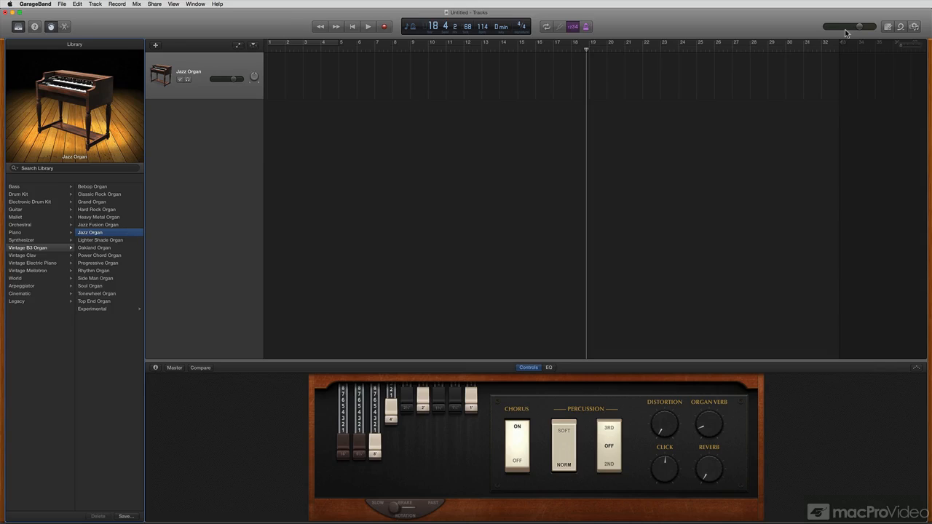
Briefly show the project Note Pad, then display the Apple Loops browser.
left_click(887, 27)
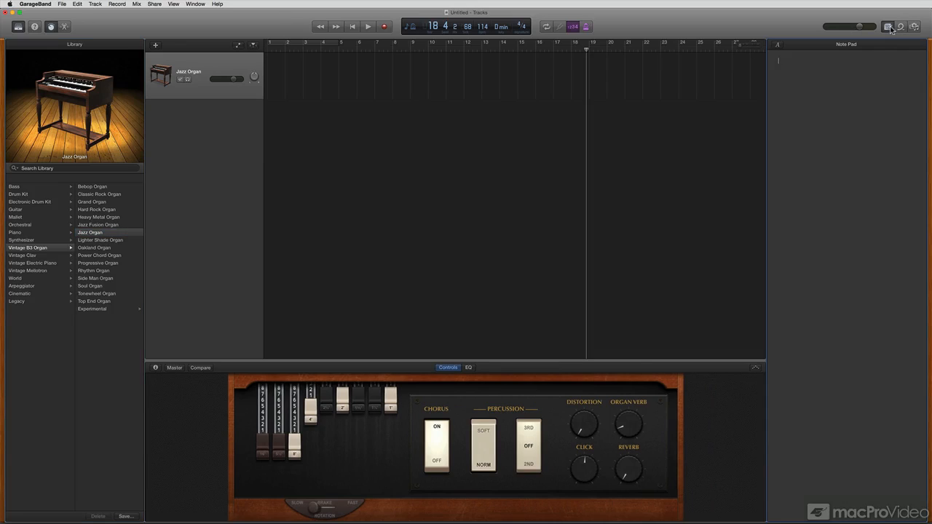
left_click(900, 27)
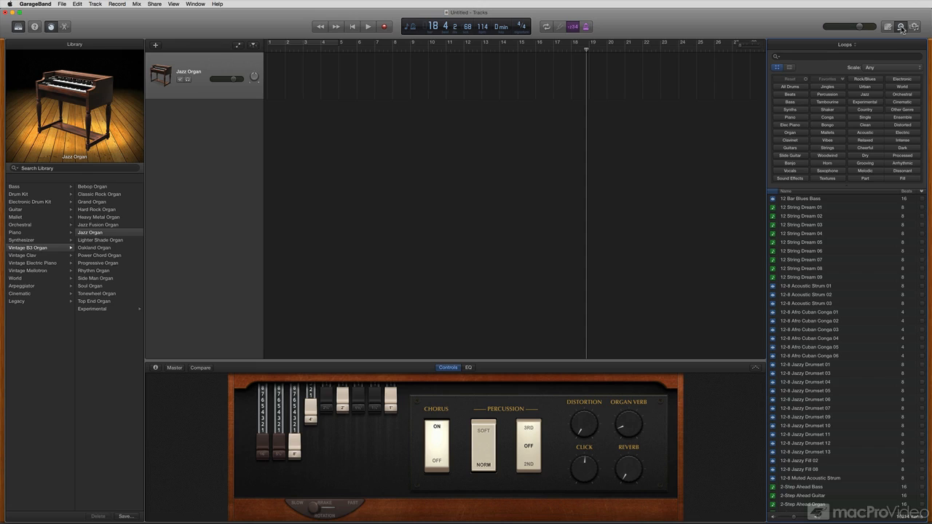
mouse_move(683, 31)
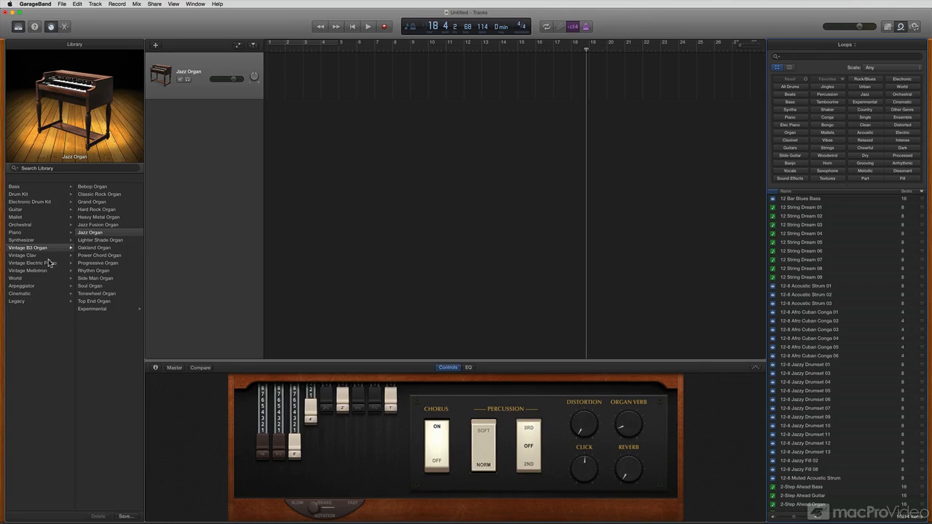
Browse the Vintage Clav category and select the Seventies Clav patch.
left_click(93, 255)
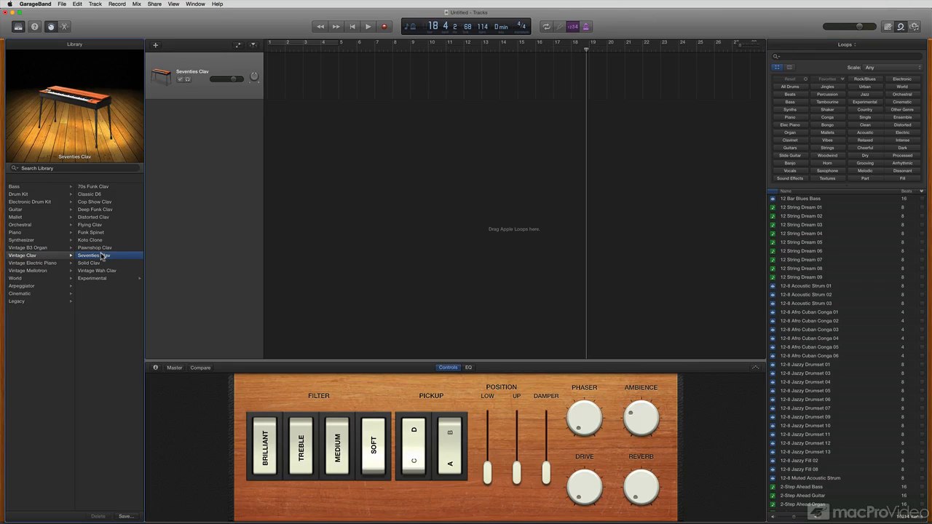
mouse_move(224, 253)
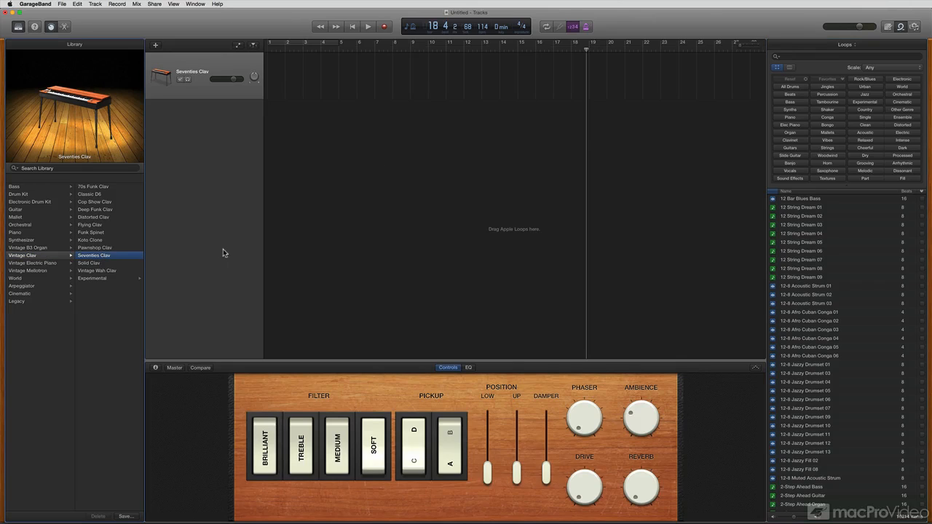